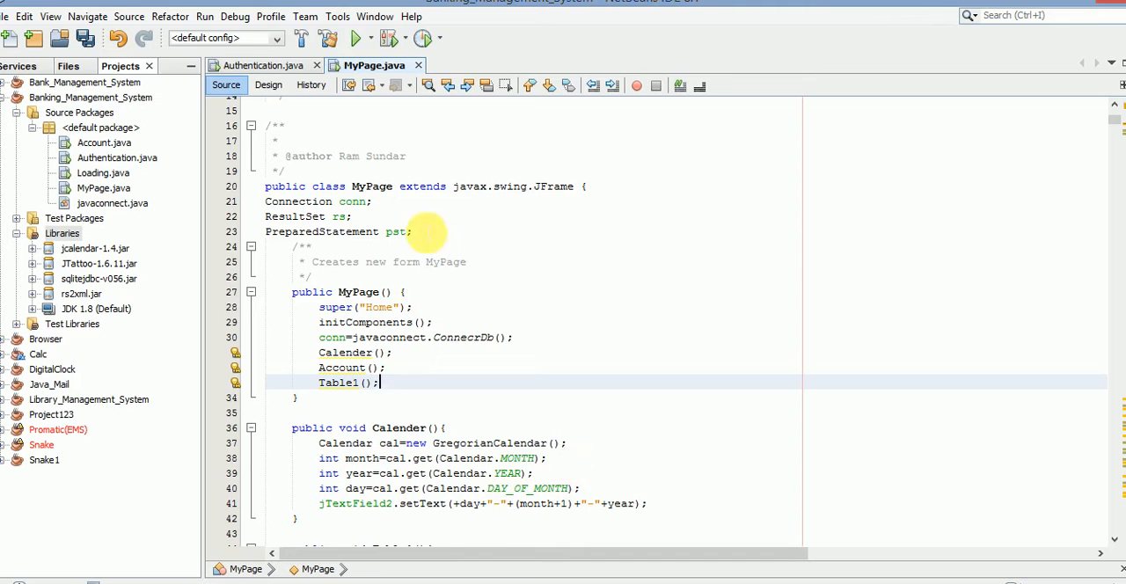
Show MyPage in Design view and select the empty Transaction page panel.
left_click(267, 84)
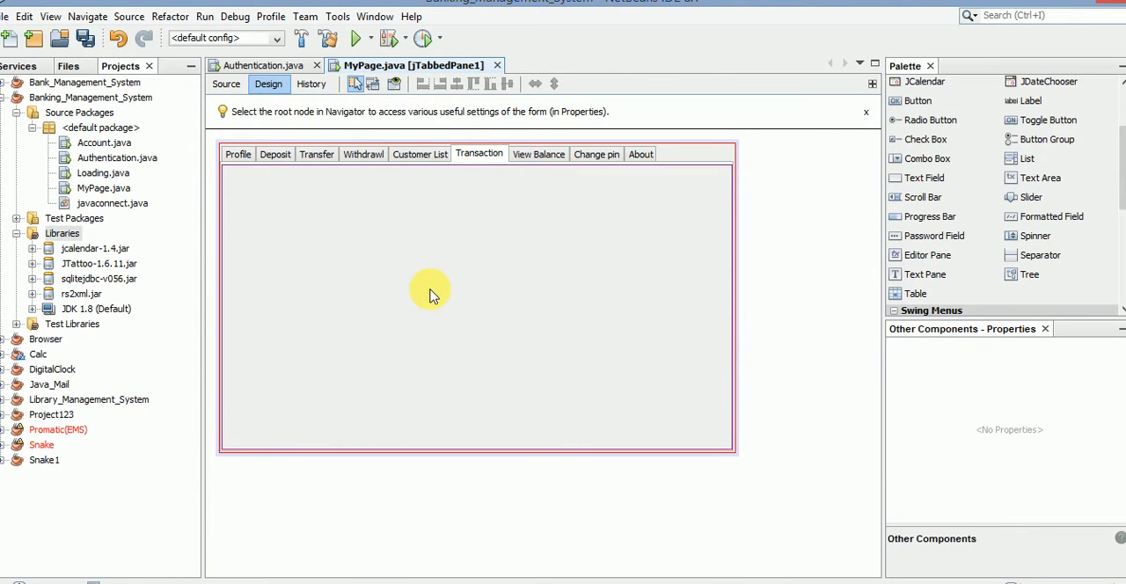
left_click(431, 293)
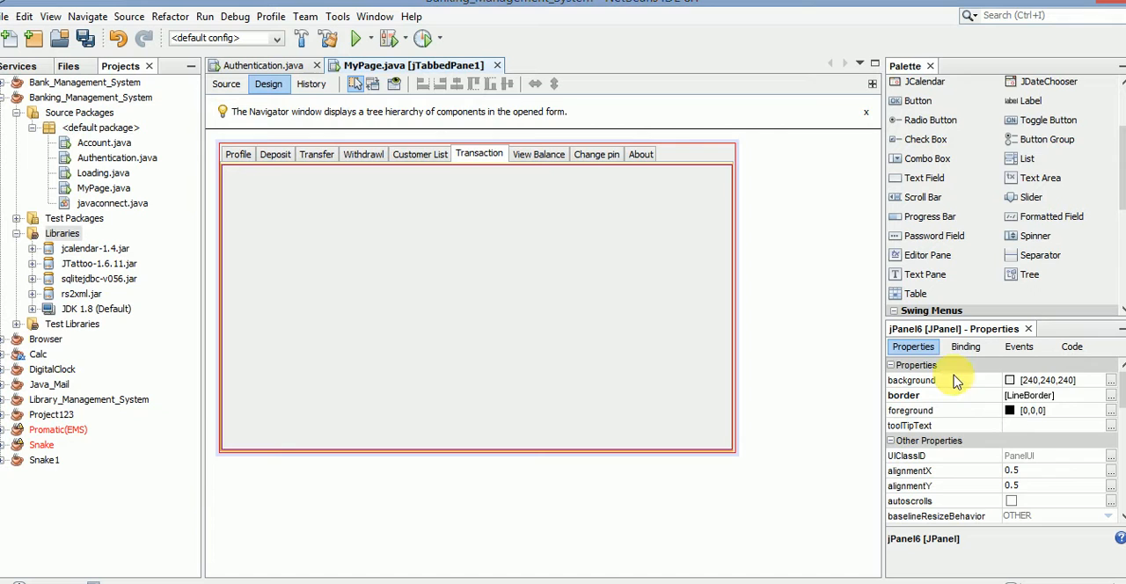
Drop a Swing Table onto the Transaction panel and stretch it across the page width.
left_click(914, 292)
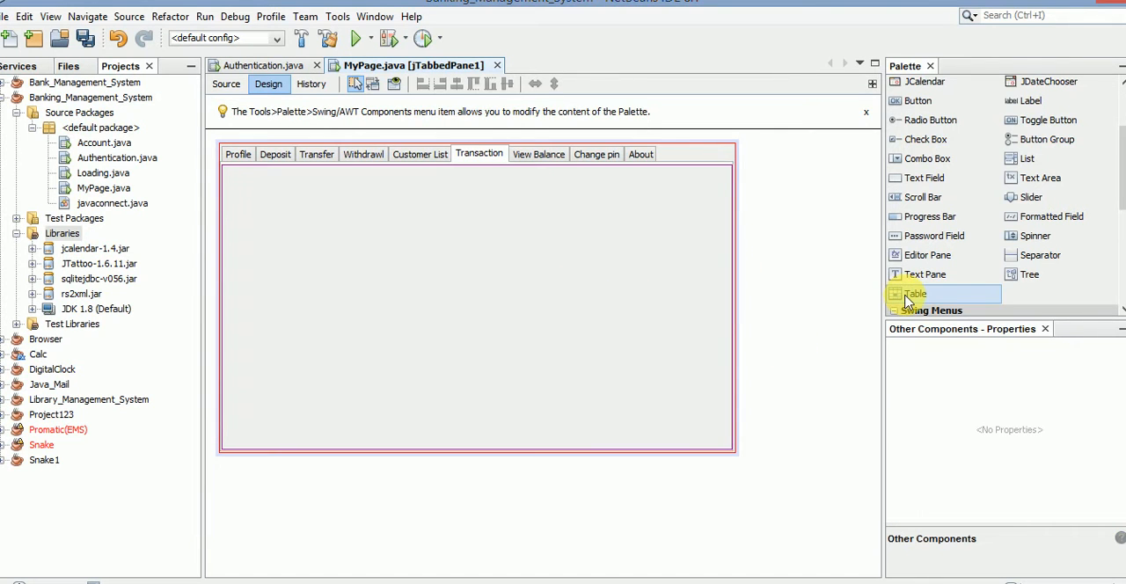
left_click_drag(915, 293, 439, 320)
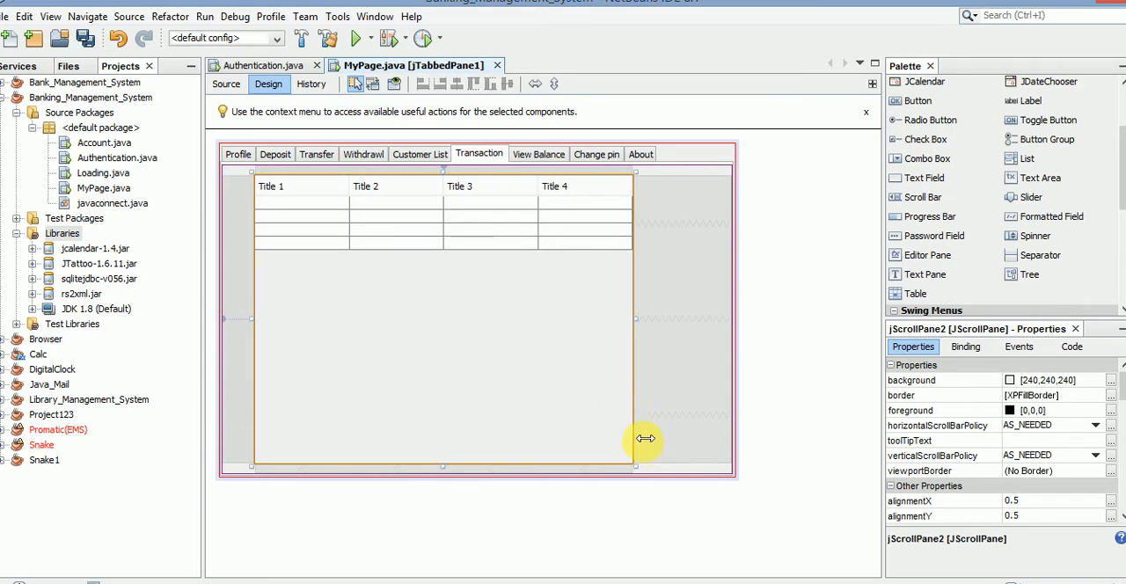
left_click_drag(643, 438, 636, 410)
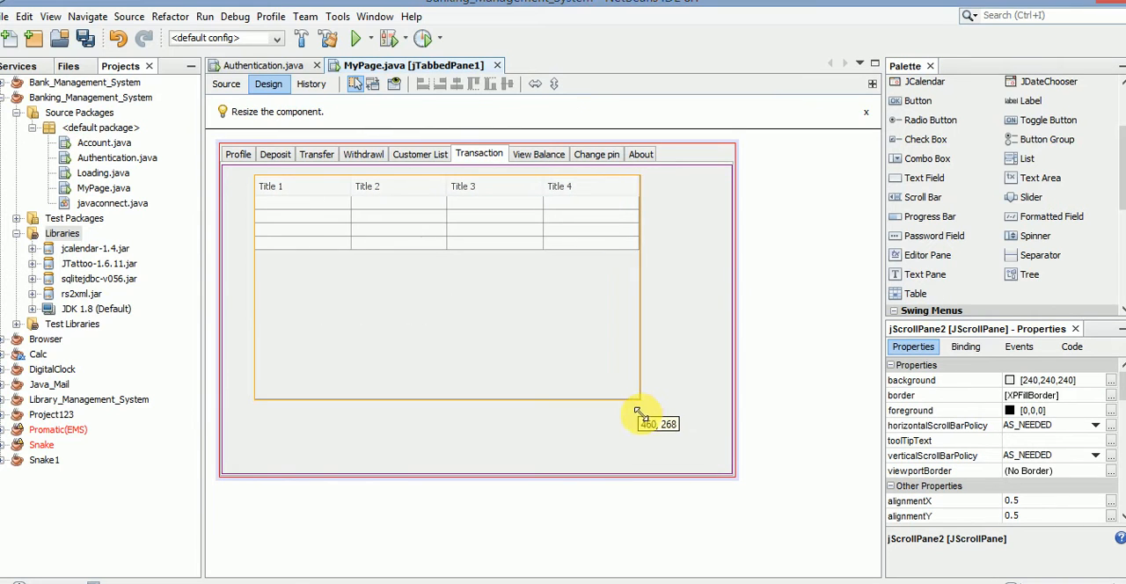
left_click_drag(641, 412, 642, 306)
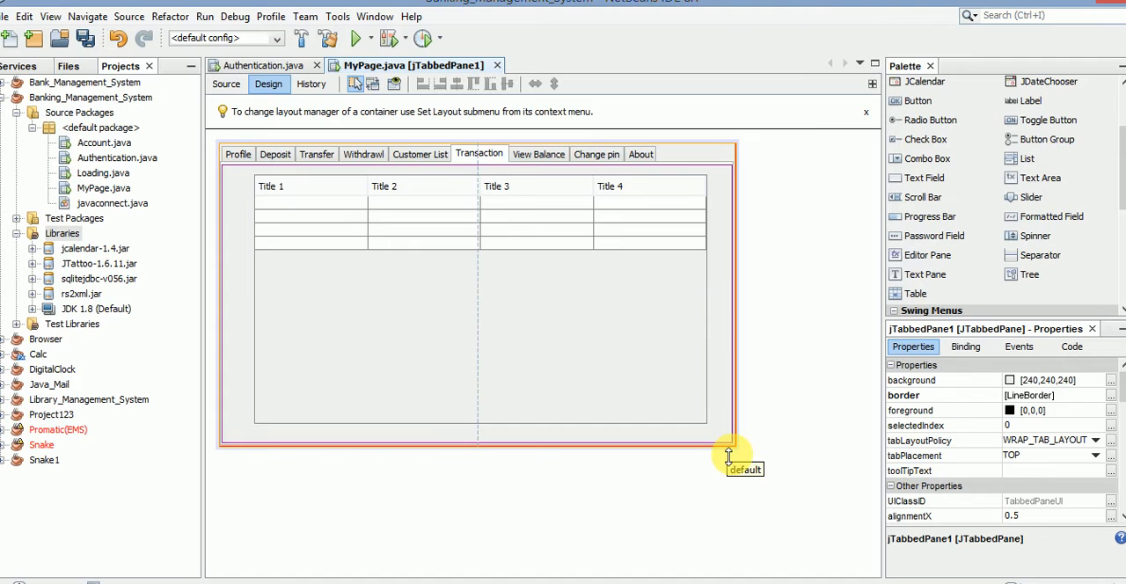
mouse_move(714, 457)
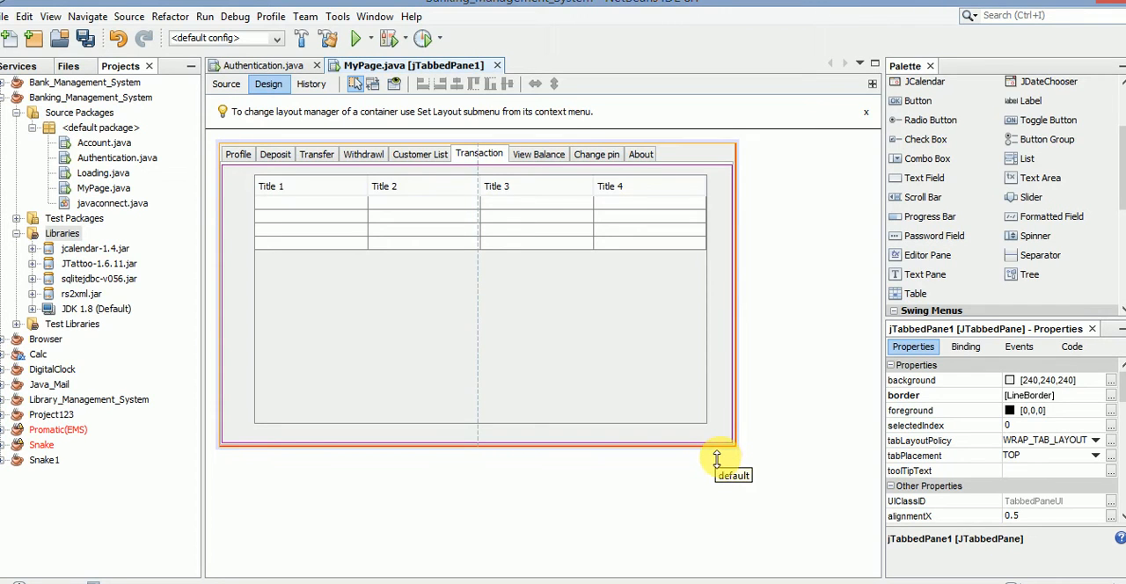
mouse_move(742, 415)
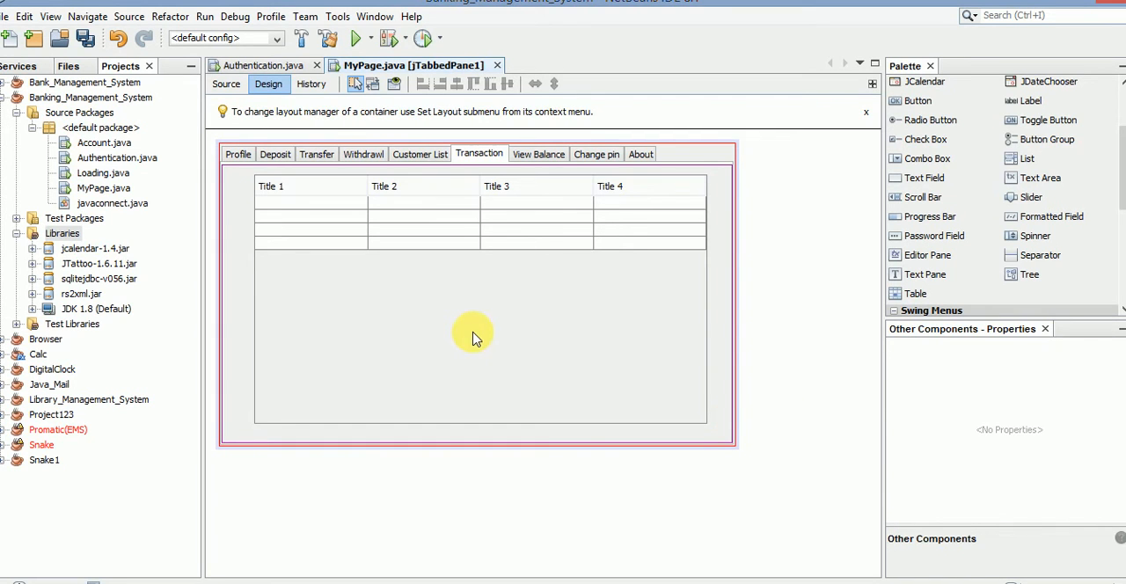
In Source view, add a Table2(); call after Table1(); in the MyPage constructor.
left_click(225, 84)
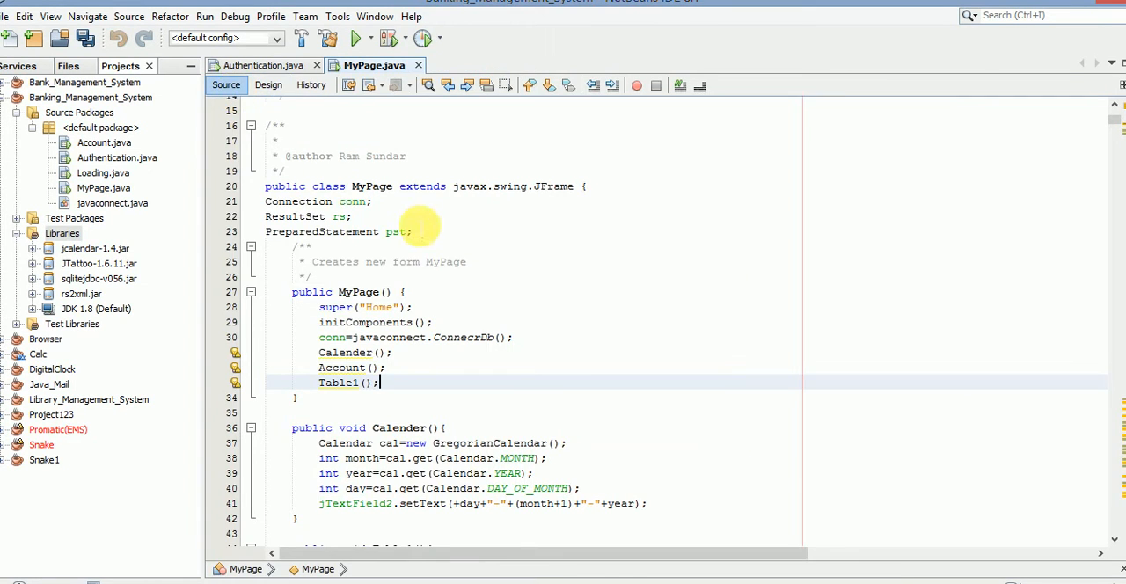
double_click(338, 384)
type("Table2();")
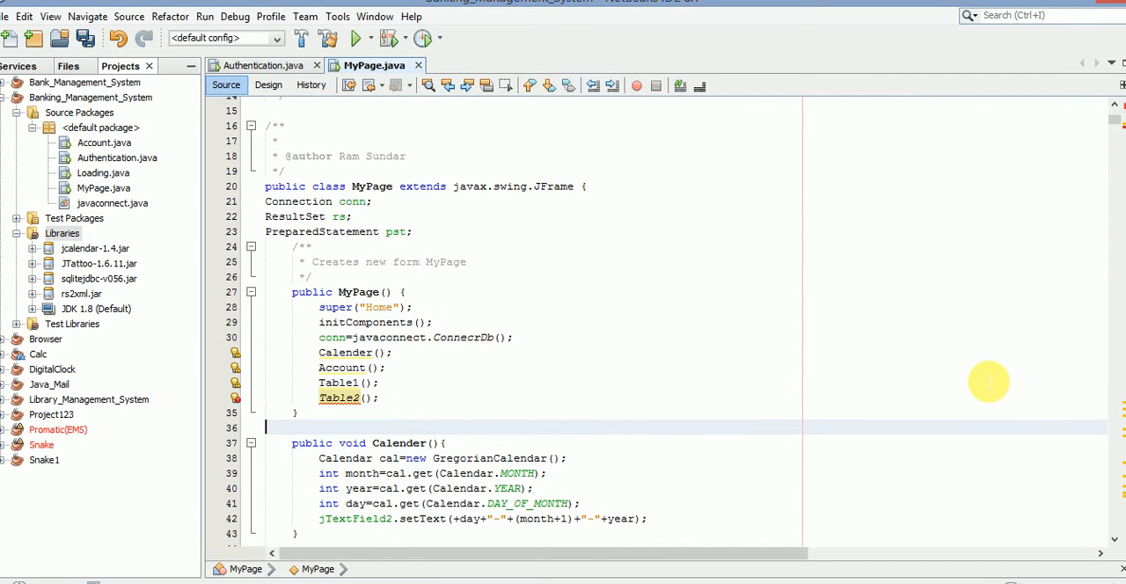
scroll("down", 3)
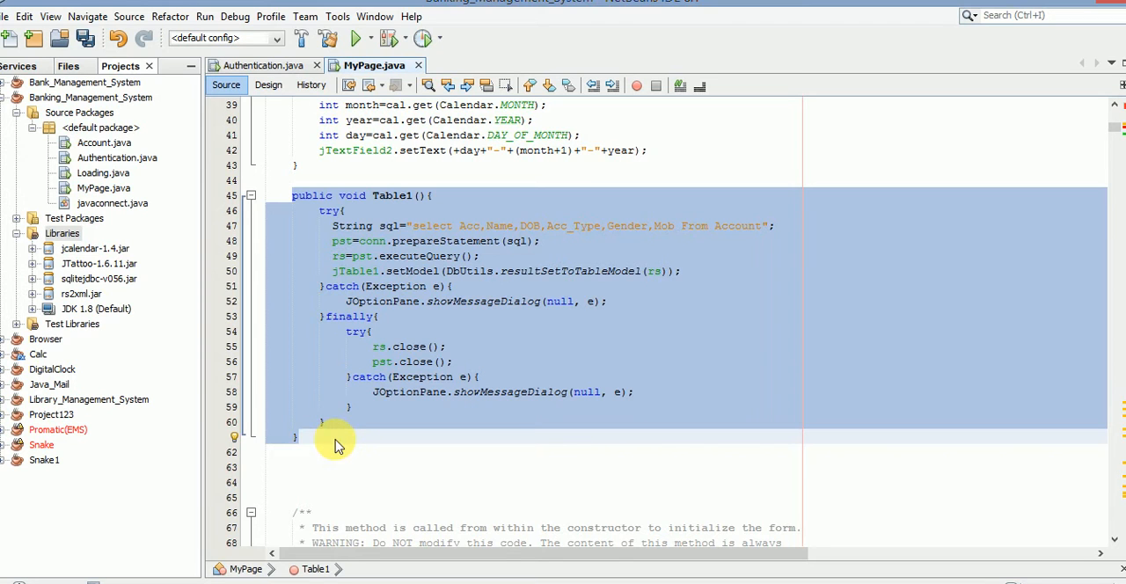
Make Table2's query select Acc, Name, MICR_No, Balance from Balances for jTable2.
scroll("down", 3)
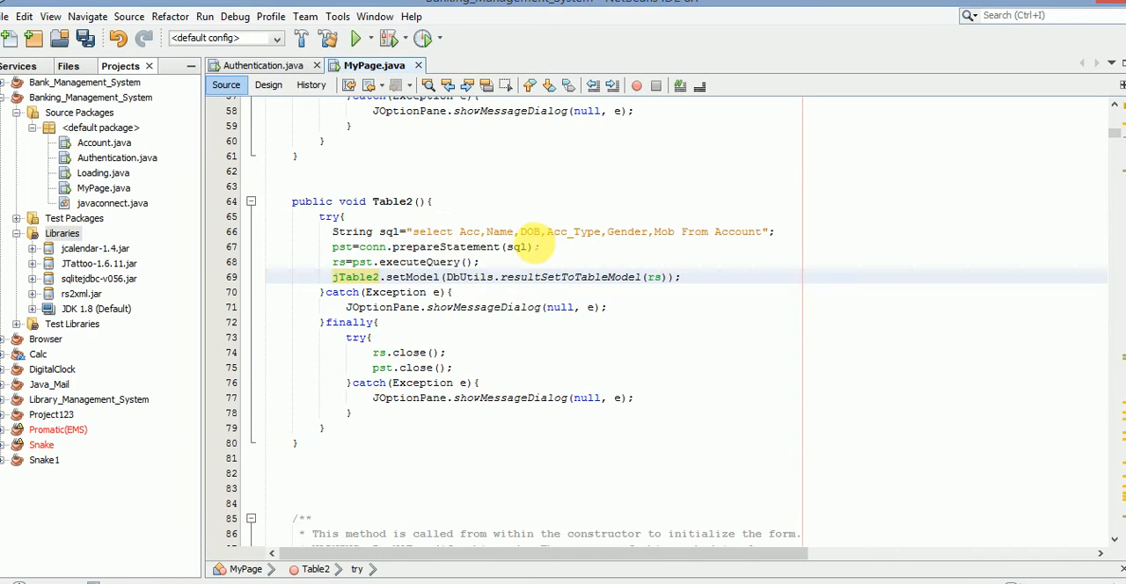
double_click(736, 232)
type("Balances")
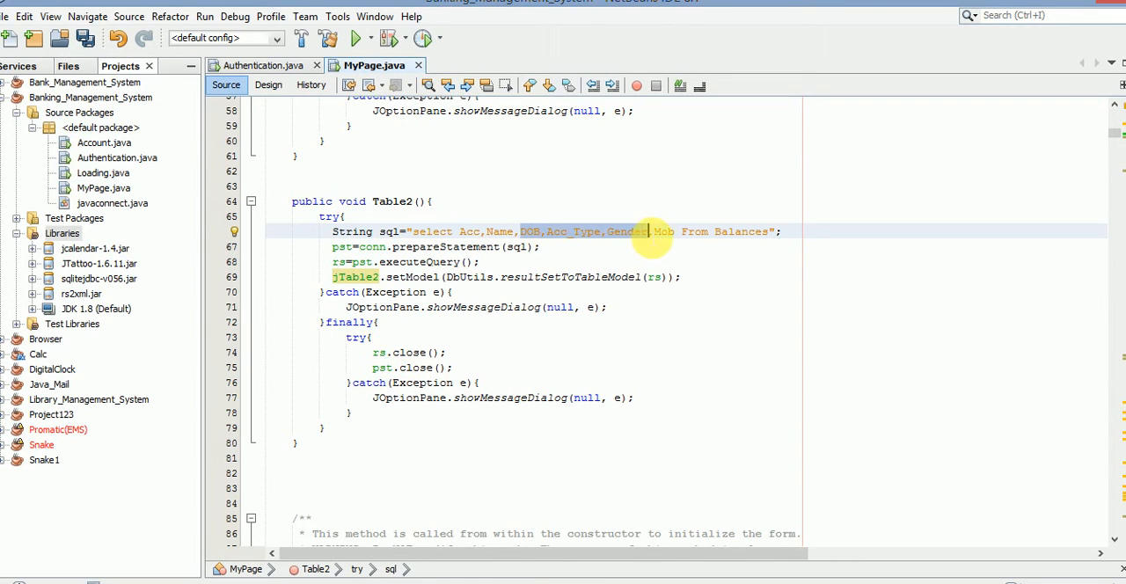
type("M1")
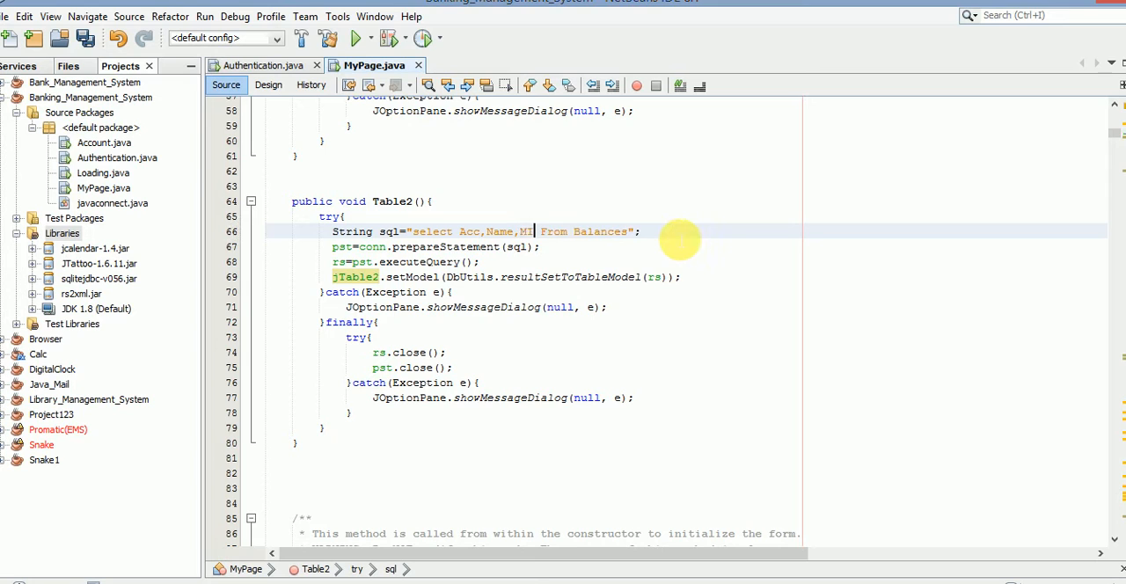
type("ICR_No")
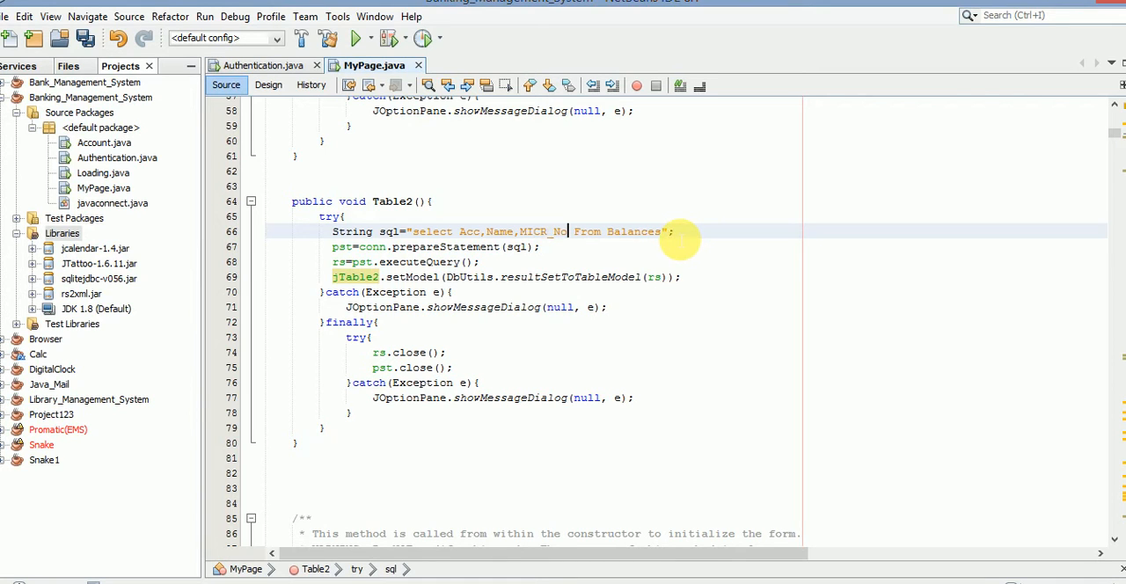
type(",␣")
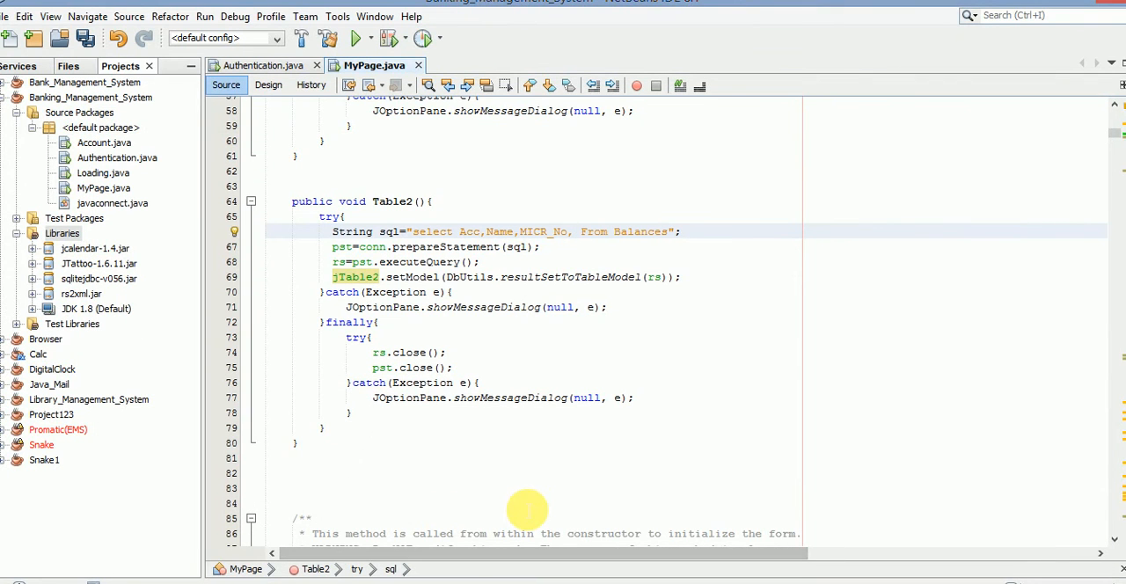
type("Balance")
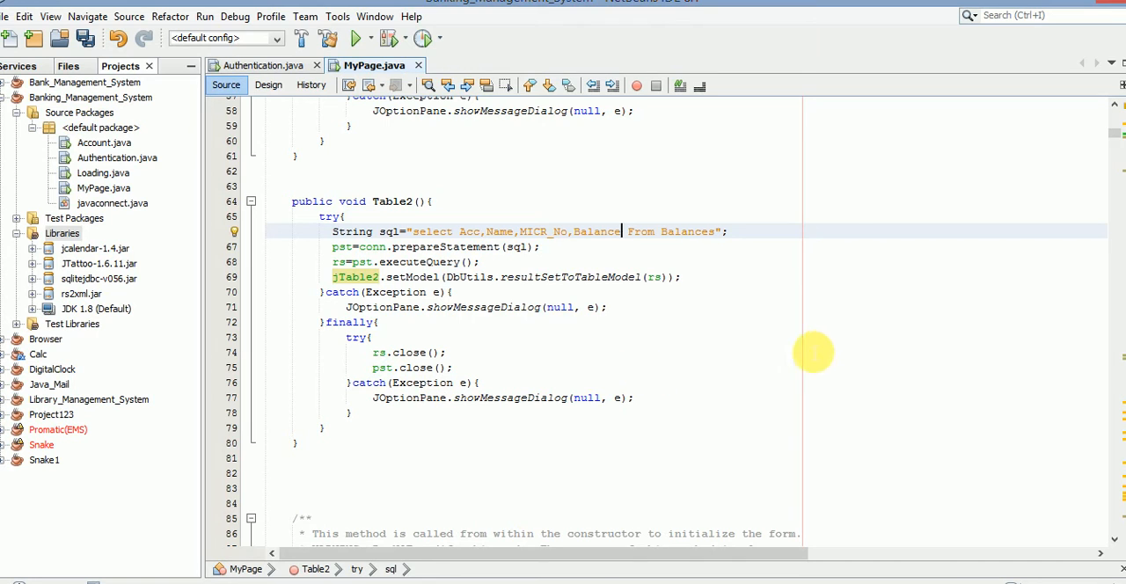
mouse_move(1015, 314)
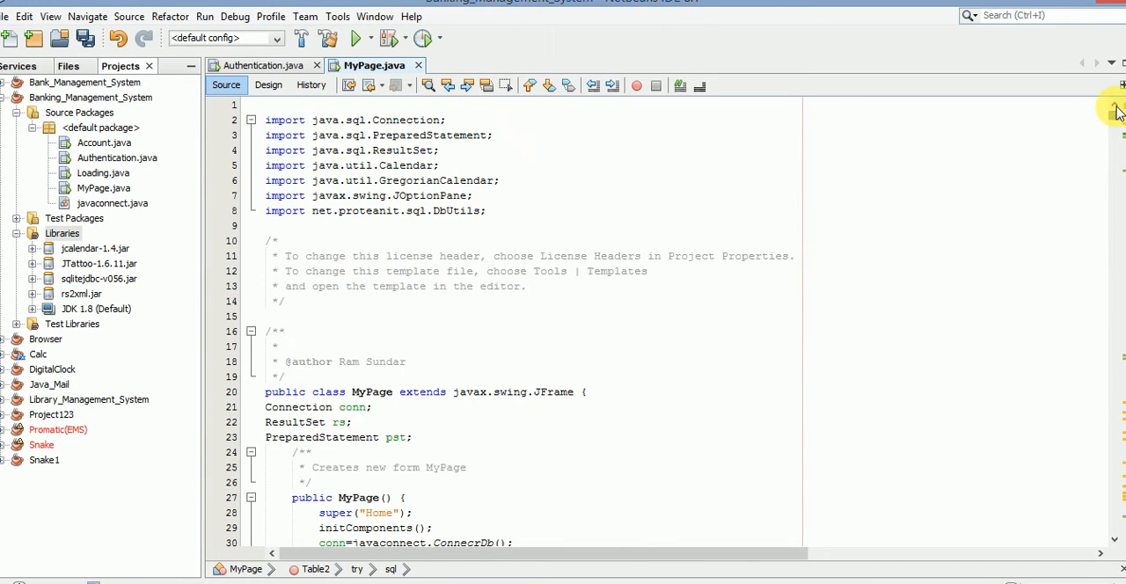
Confirm the constructor calls Calender(), Account(), Table1() and Table2(), checking the Design view in between.
scroll("down", 3)
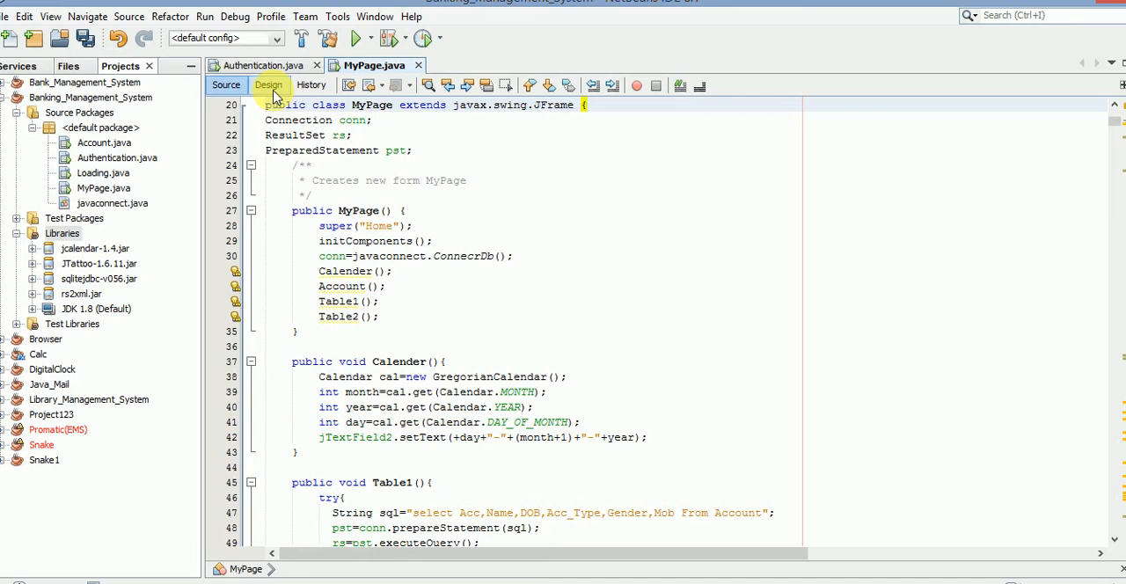
left_click(267, 85)
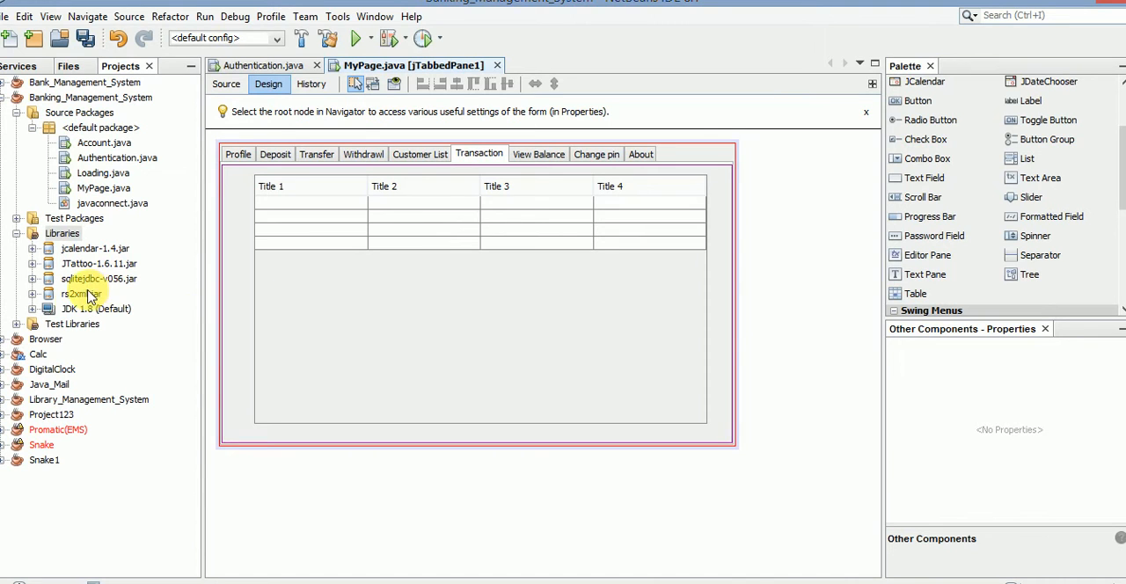
mouse_move(176, 283)
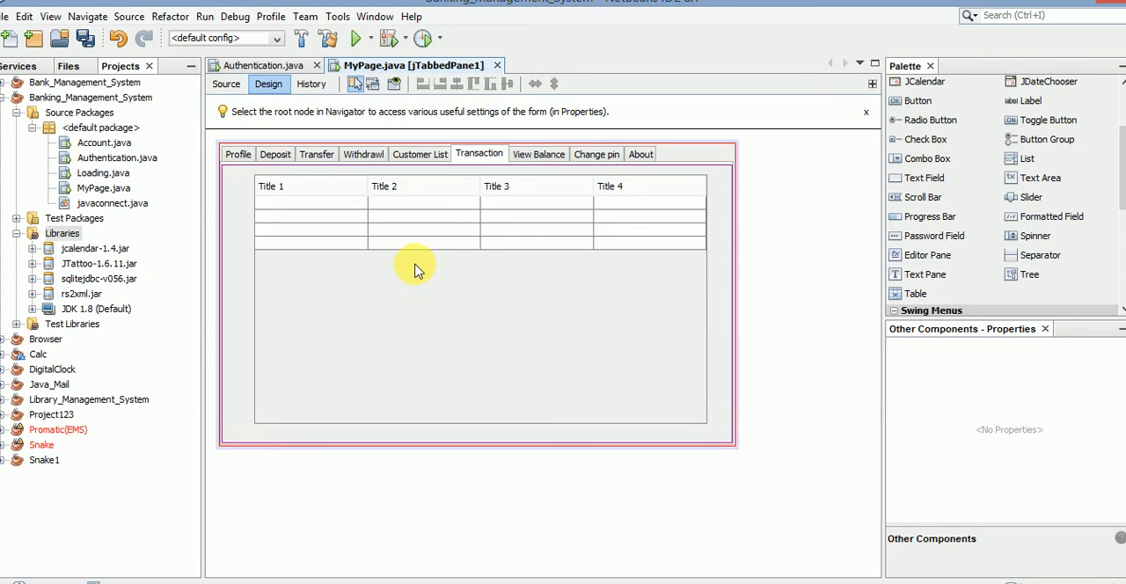
mouse_move(493, 297)
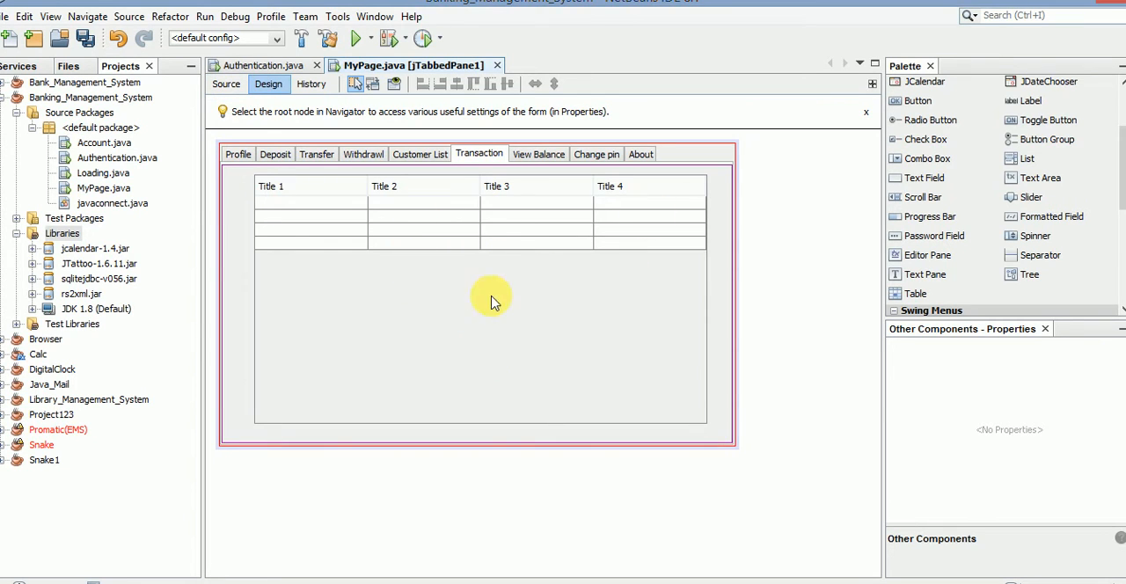
left_click(225, 84)
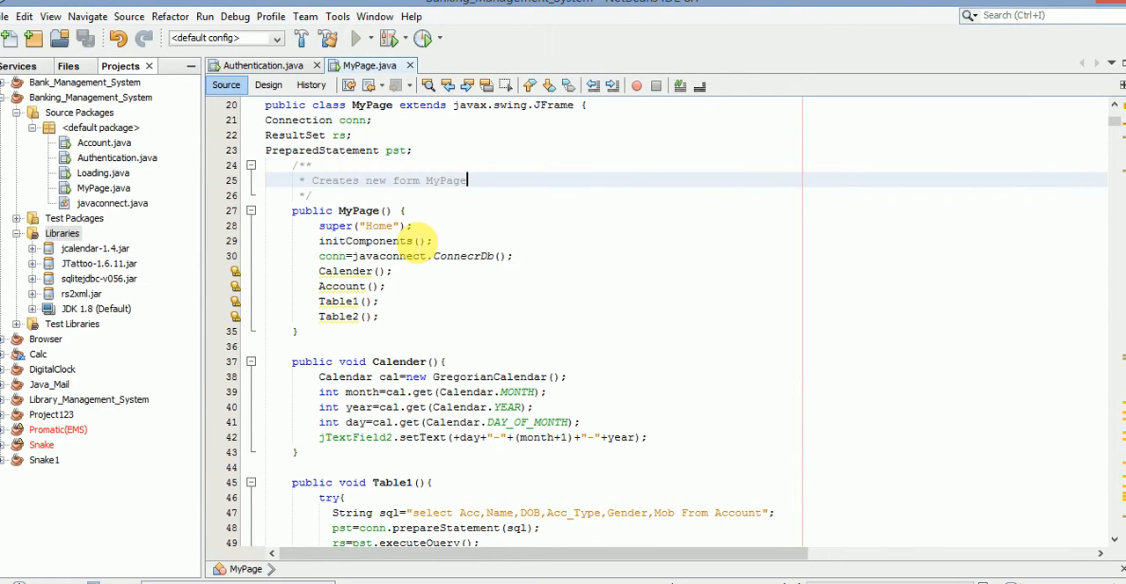
Run the banking project and log in with account number 841.
left_click(352, 39)
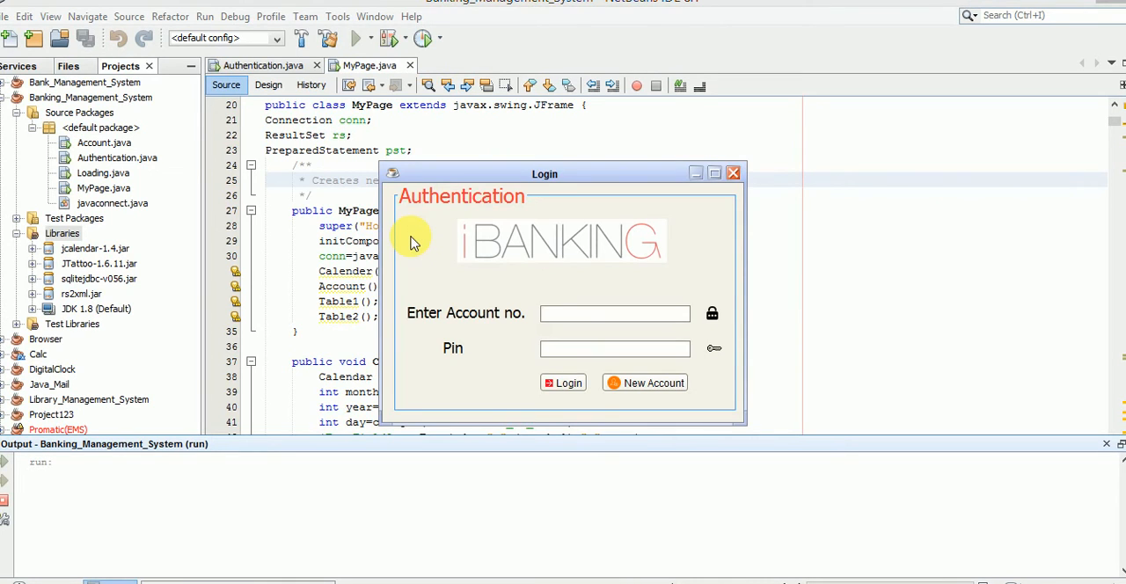
type("841")
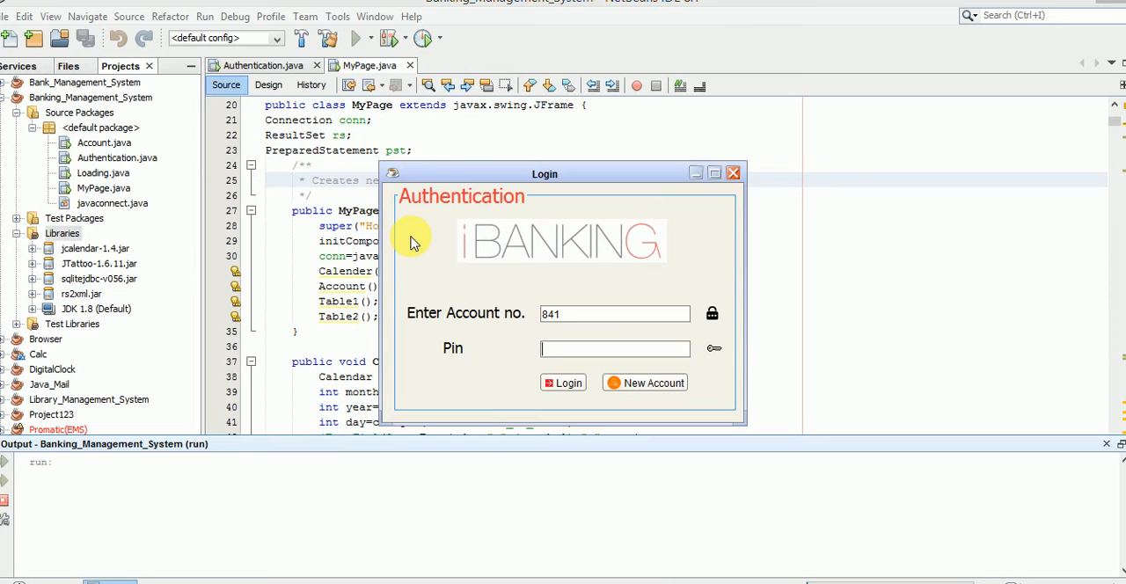
left_click(563, 383)
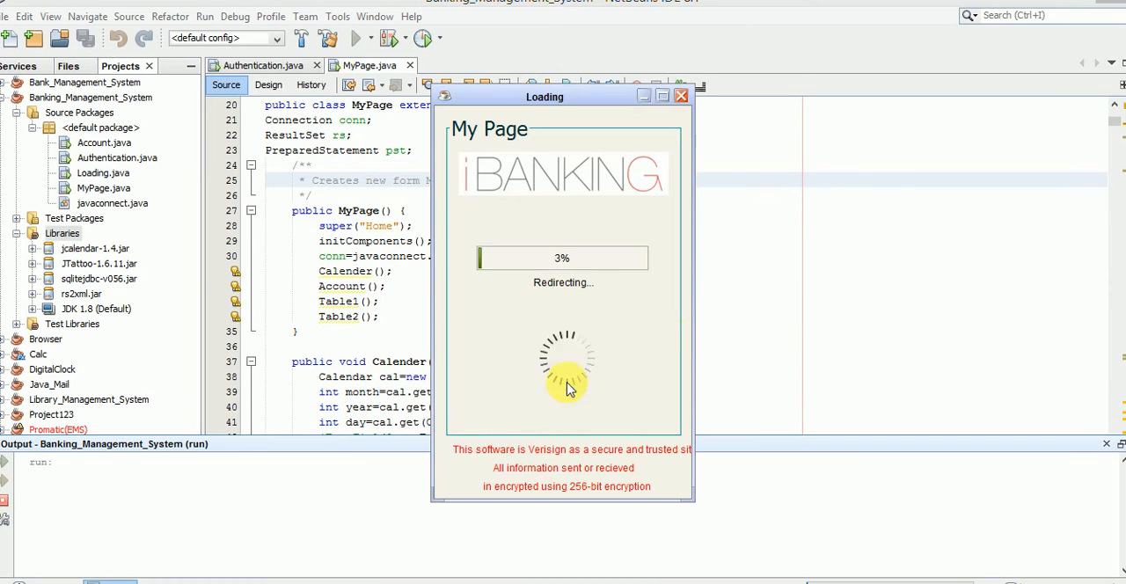
mouse_move(682, 344)
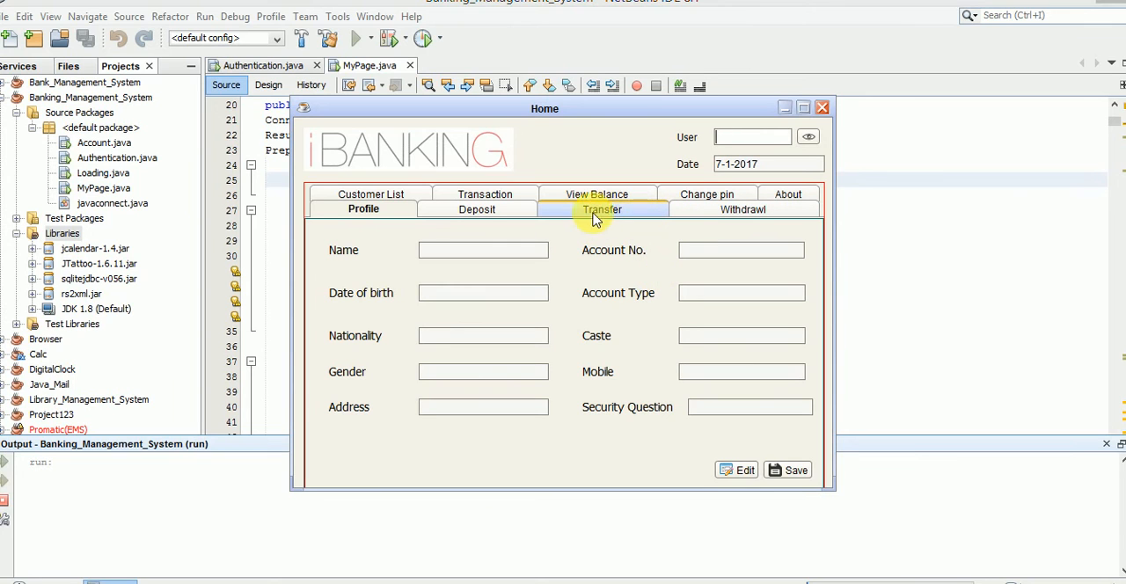
Review the app's Transaction table rows, then close the Home window.
left_click(483, 194)
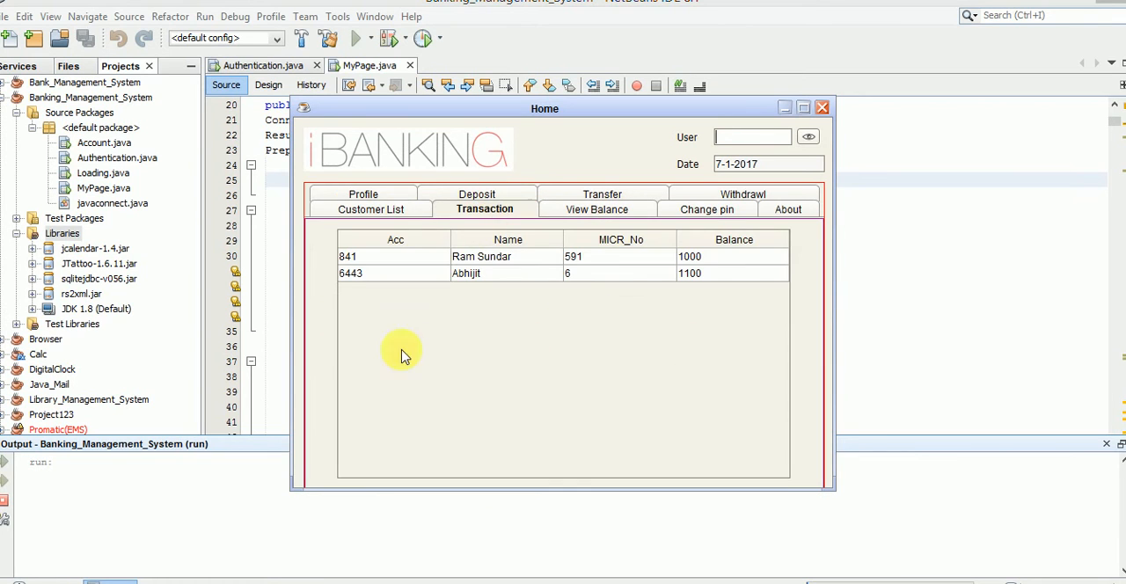
mouse_move(661, 312)
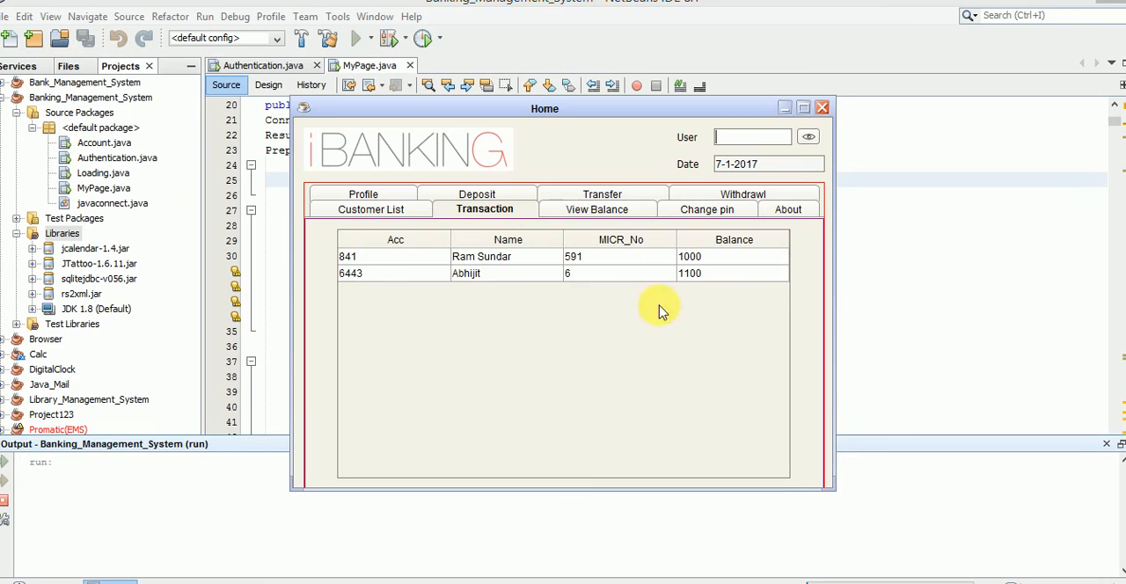
mouse_move(443, 330)
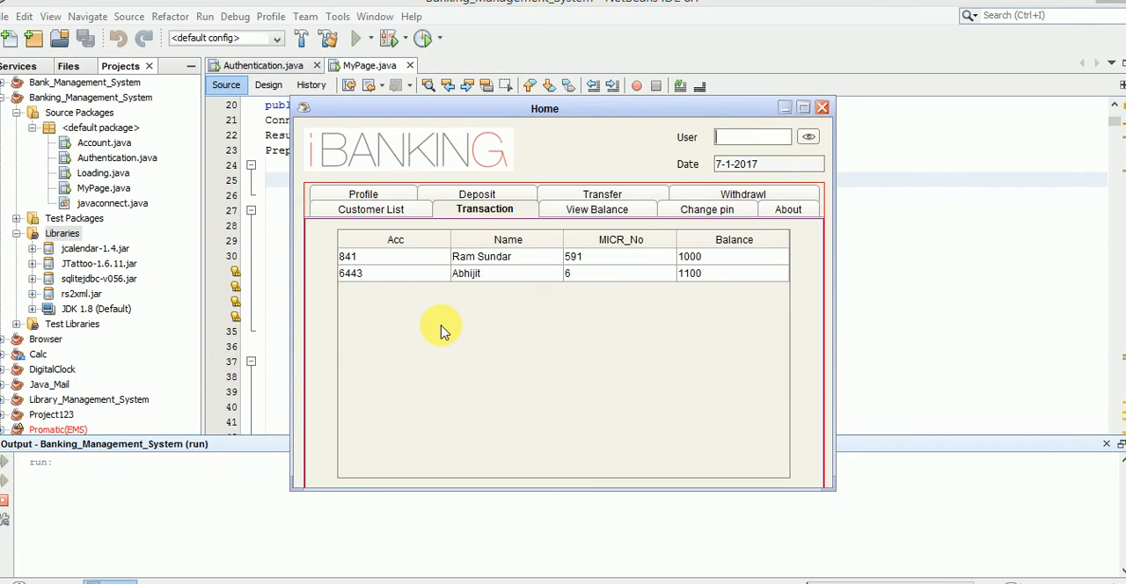
mouse_move(565, 215)
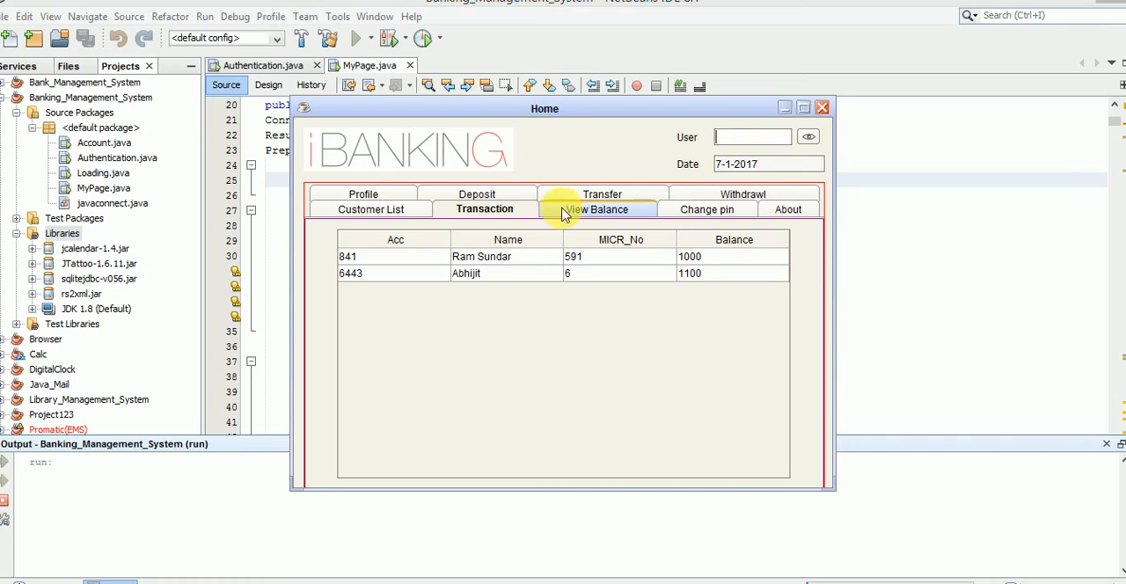
mouse_move(672, 215)
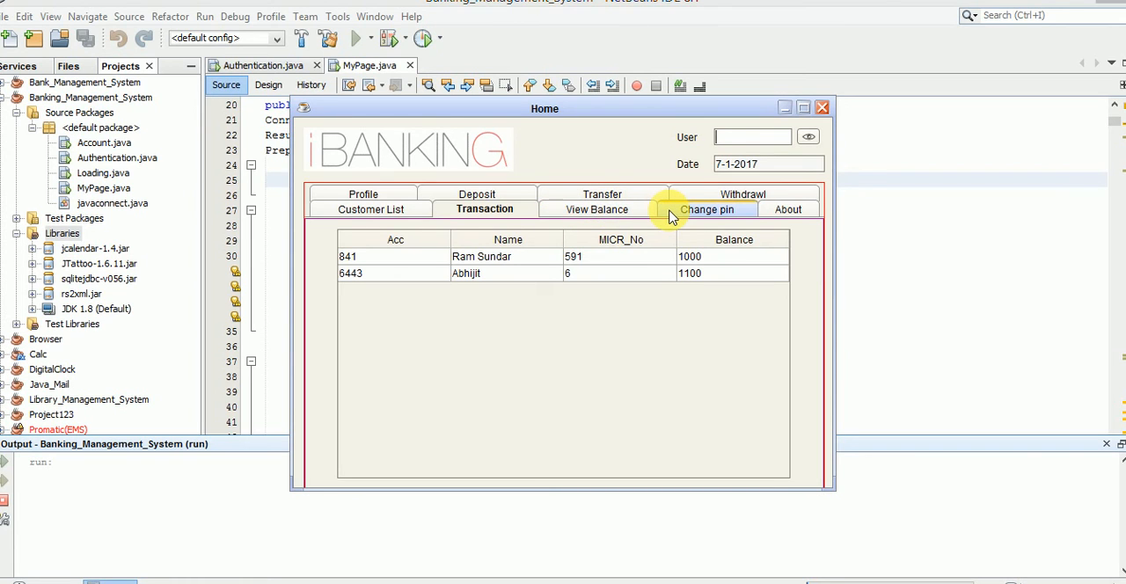
mouse_move(802, 107)
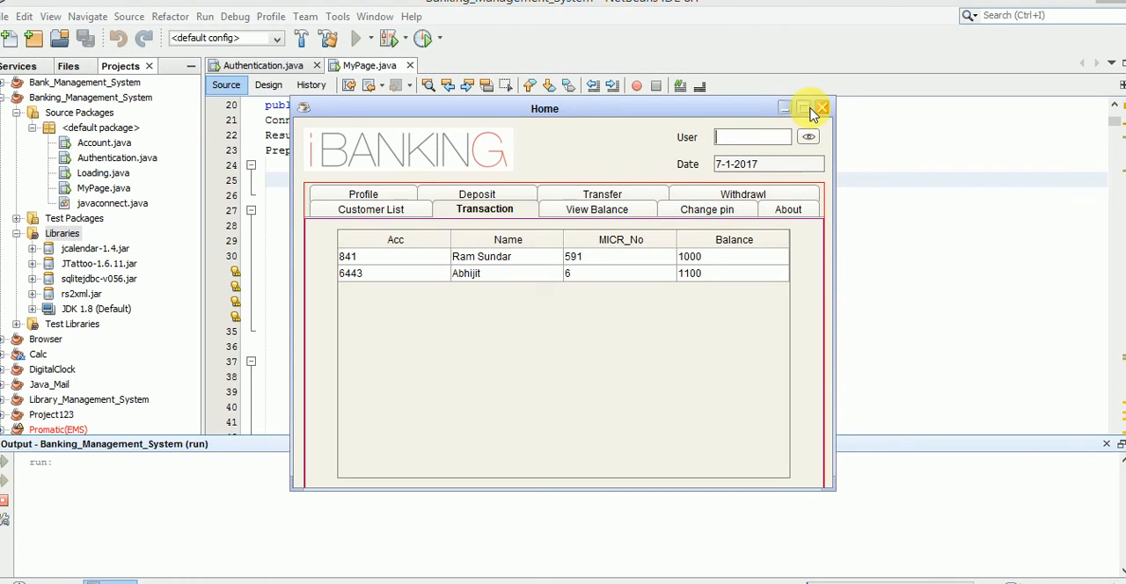
left_click(821, 109)
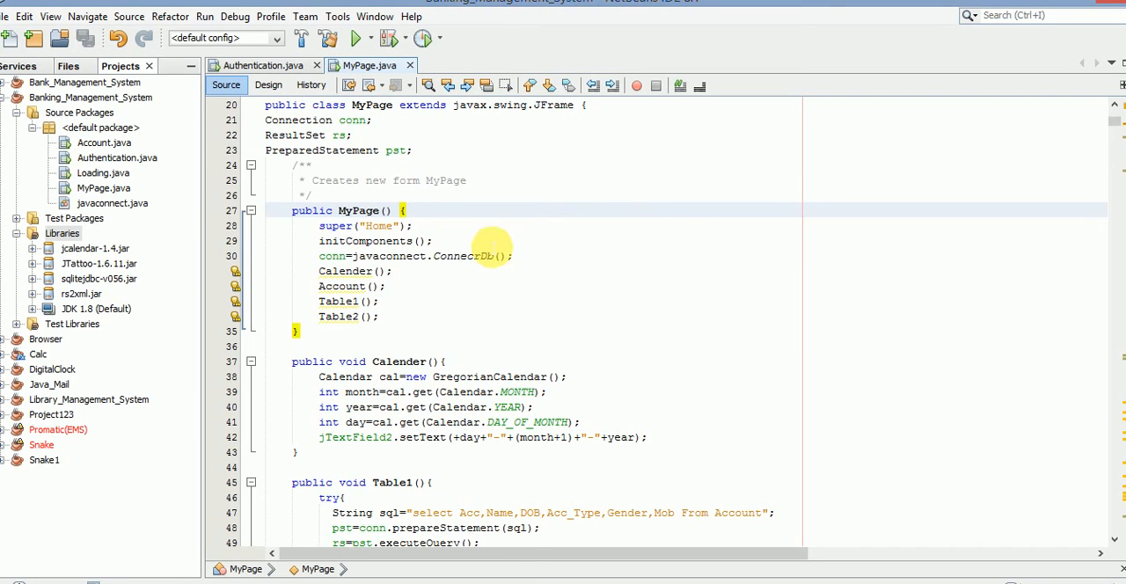
In the MyPage designer, select the JTabbedPane and show its Transaction tab contents.
left_click(267, 85)
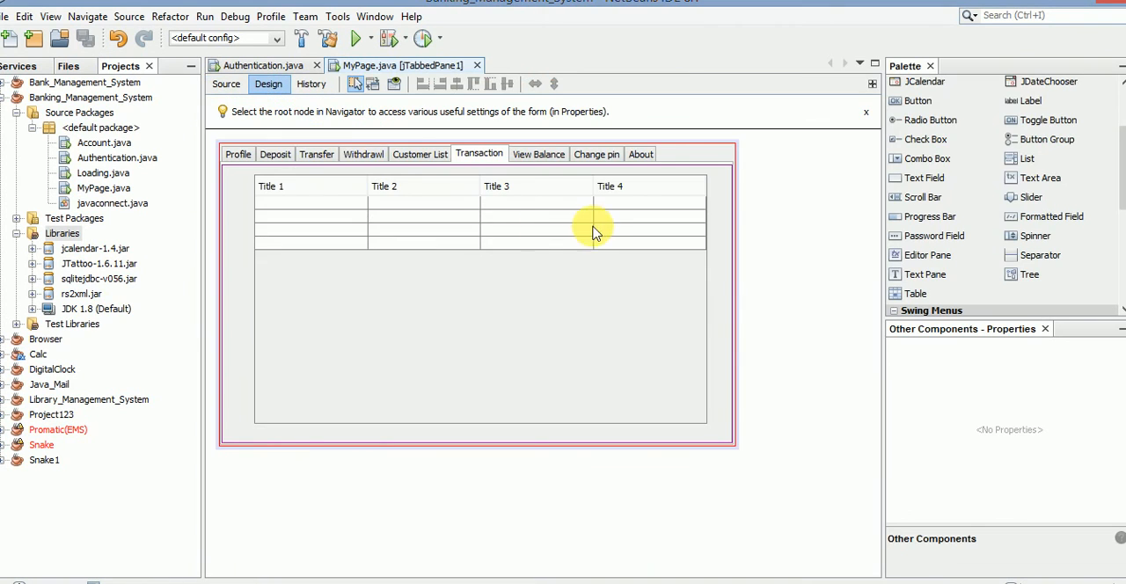
left_click(238, 155)
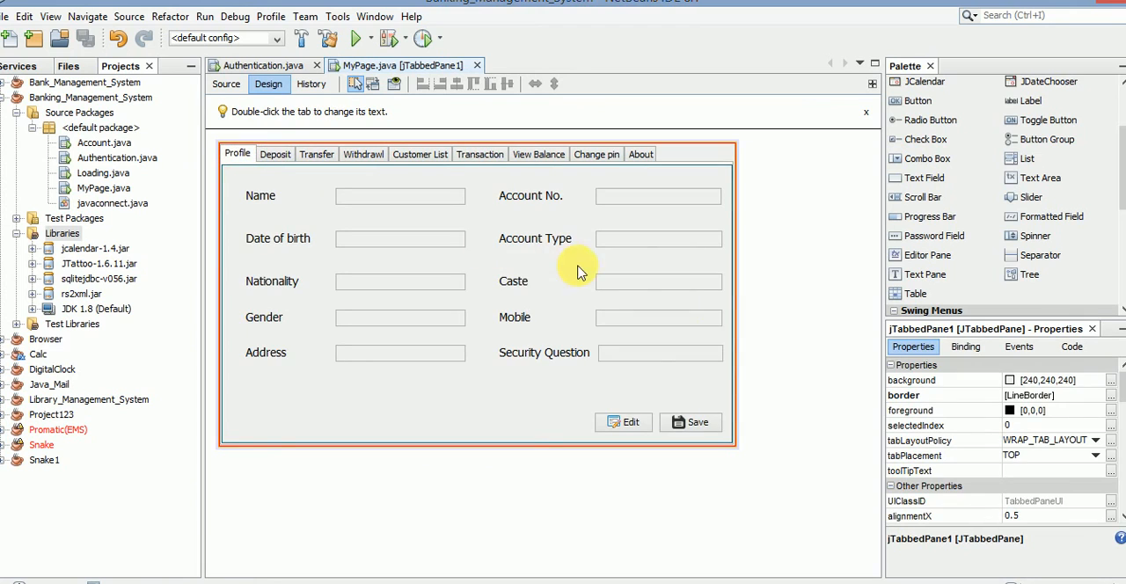
mouse_move(654, 443)
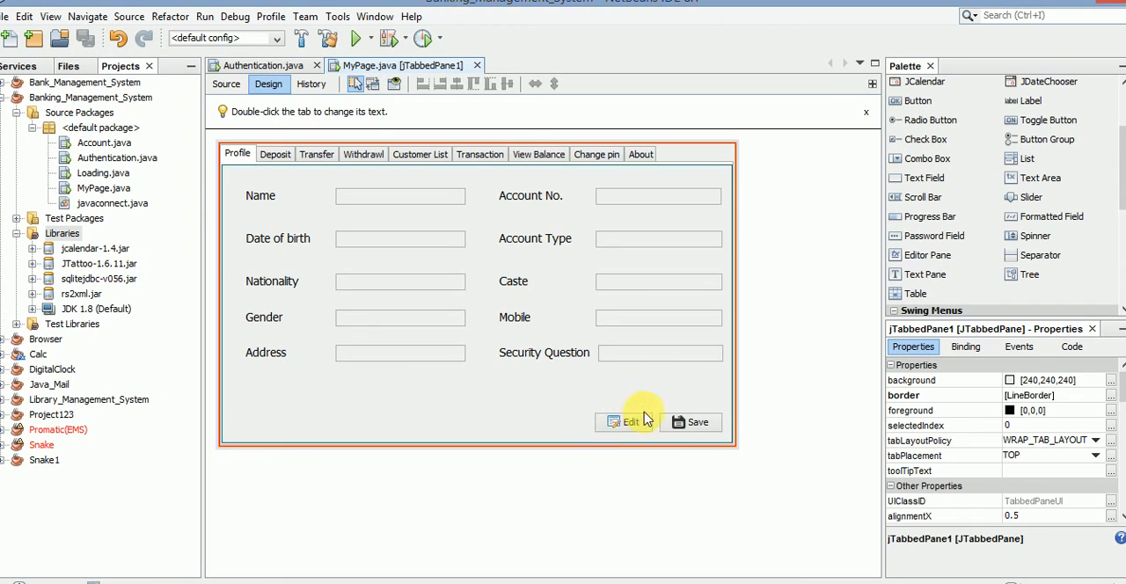
mouse_move(485, 331)
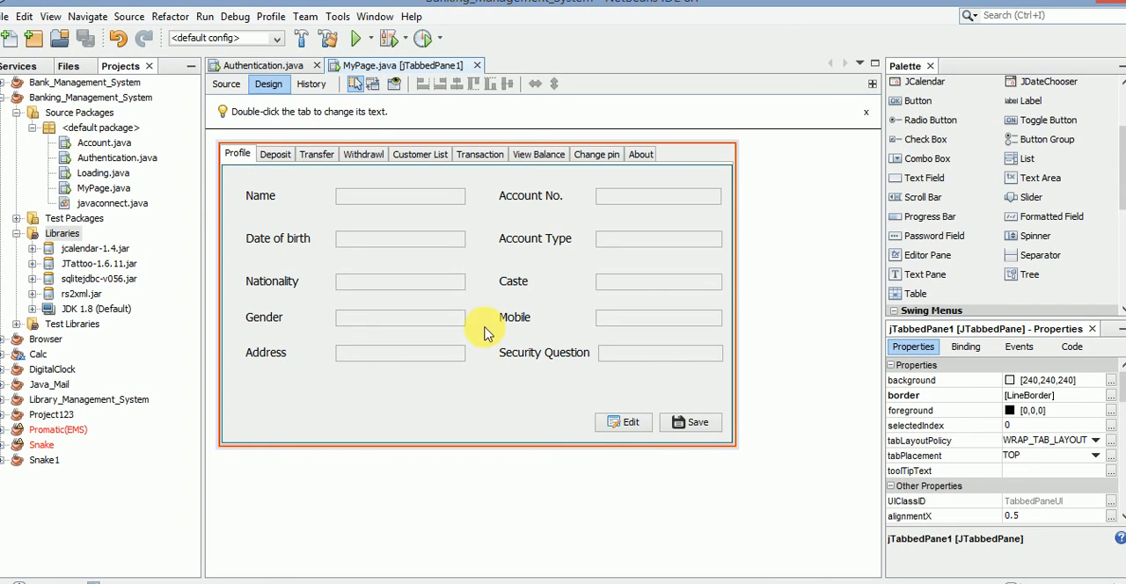
mouse_move(672, 507)
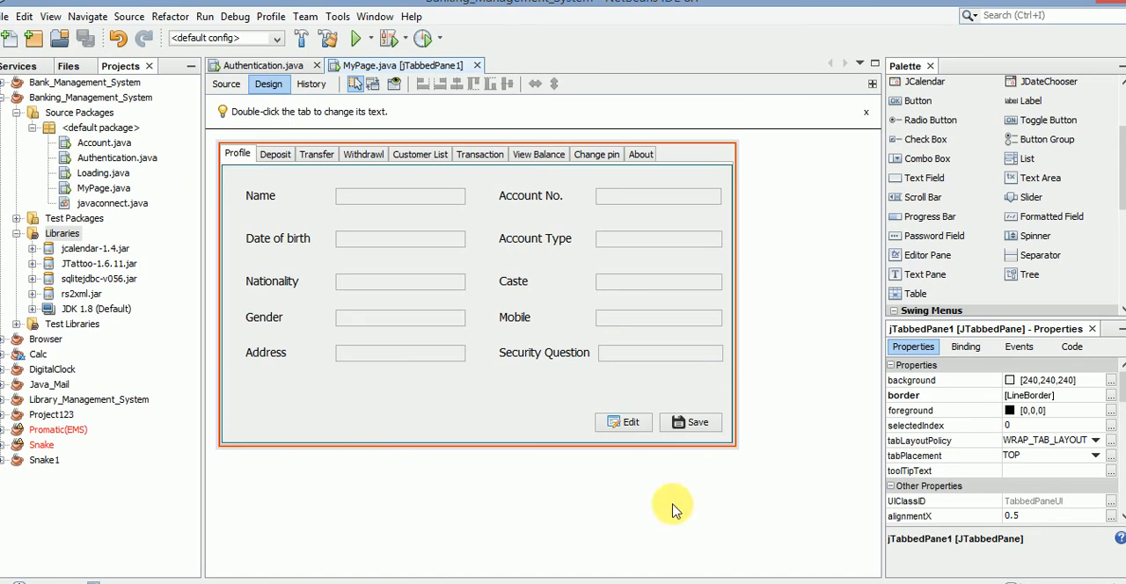
mouse_move(561, 273)
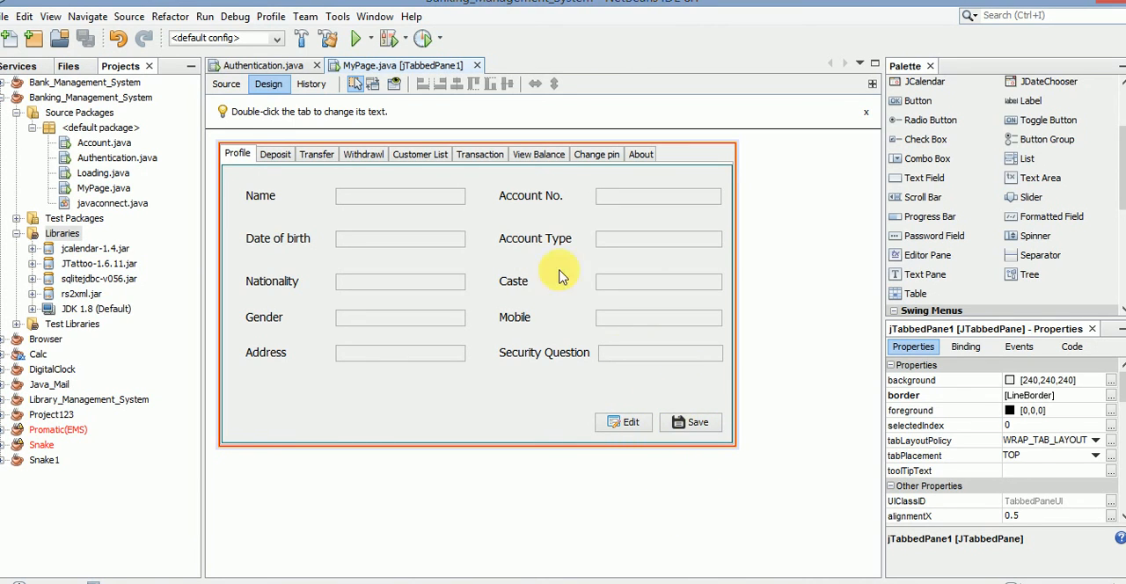
left_click(479, 155)
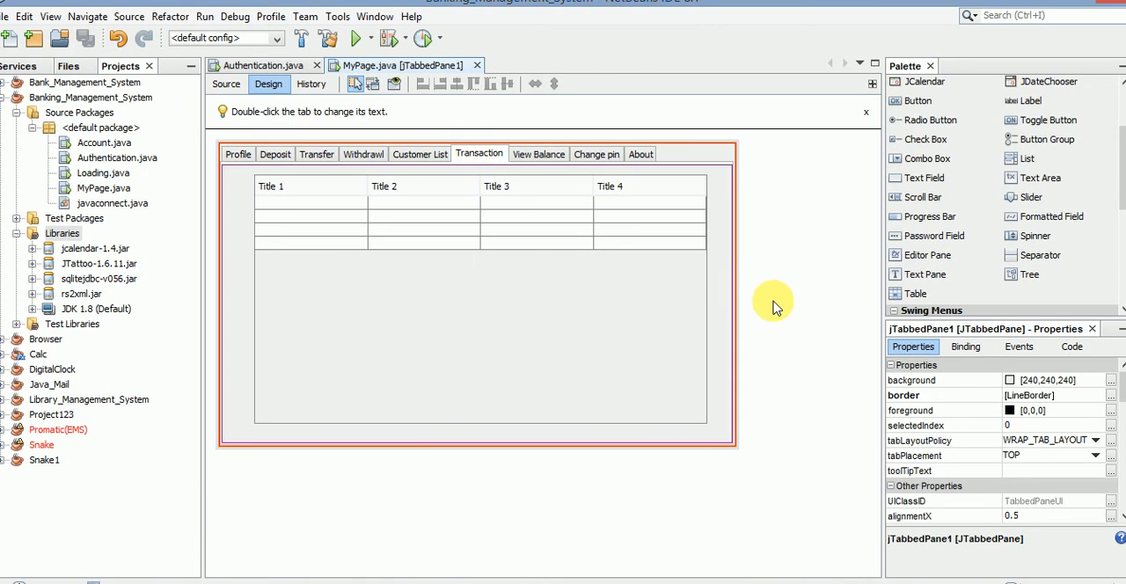
Select jTable2 and resize it to about 540 by 304, then deselect it.
left_click(731, 452)
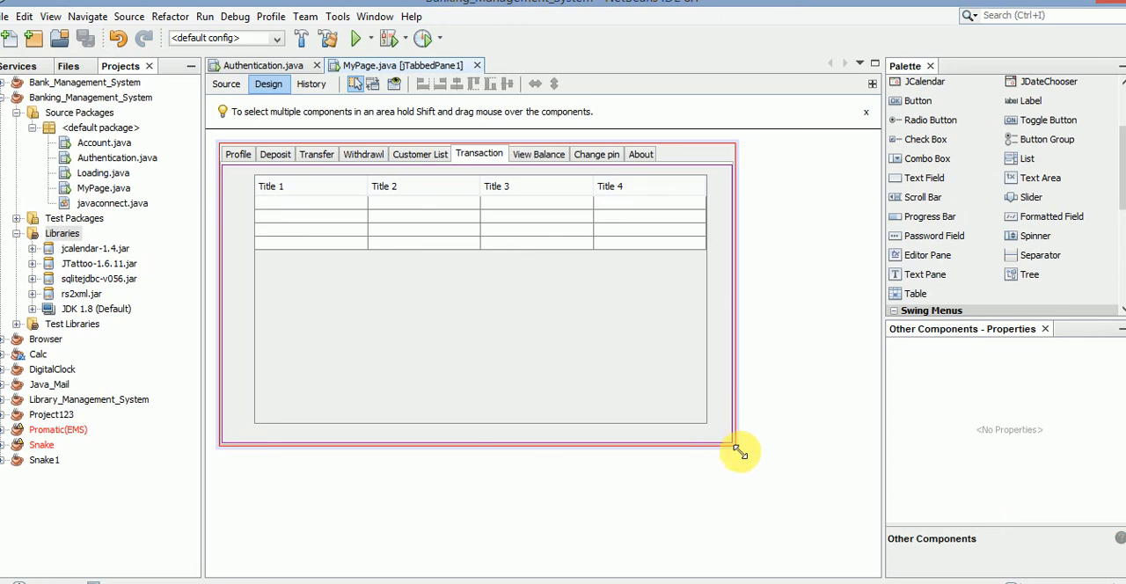
left_click_drag(739, 450, 747, 457)
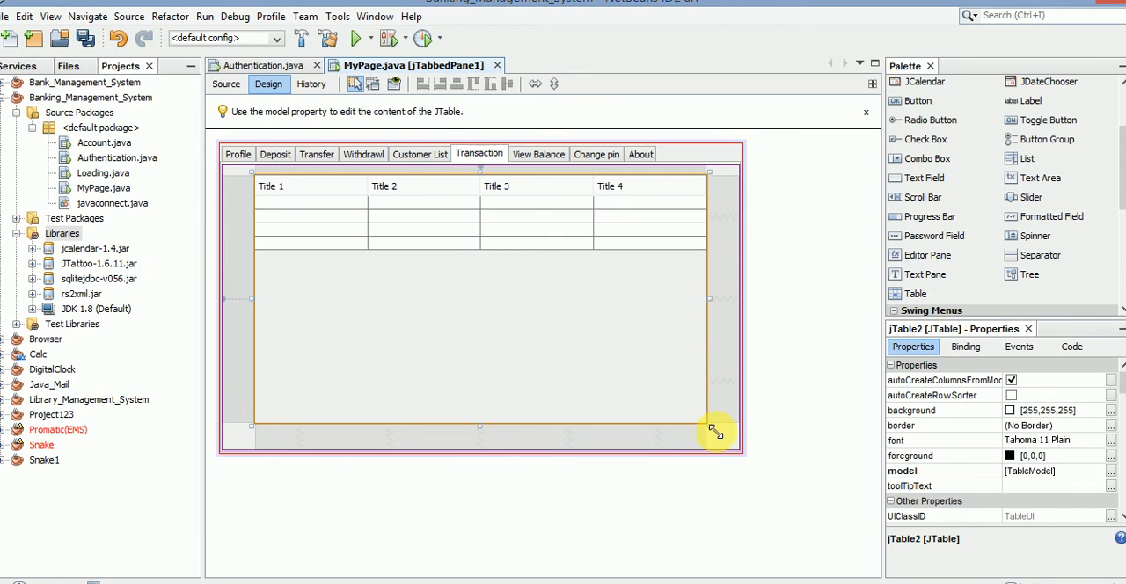
left_click_drag(712, 431, 721, 436)
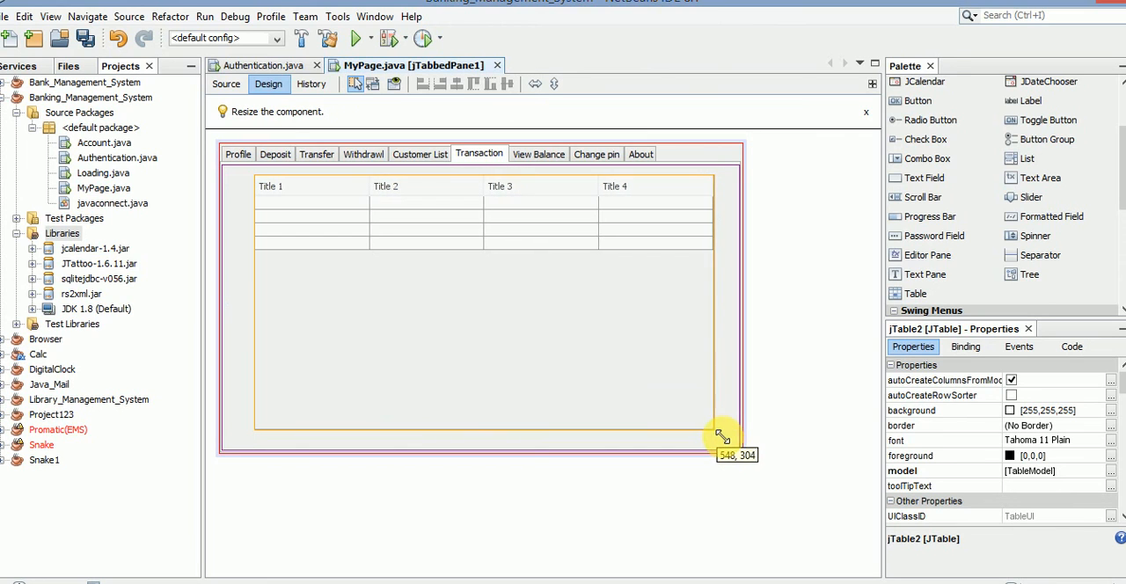
left_click(446, 345)
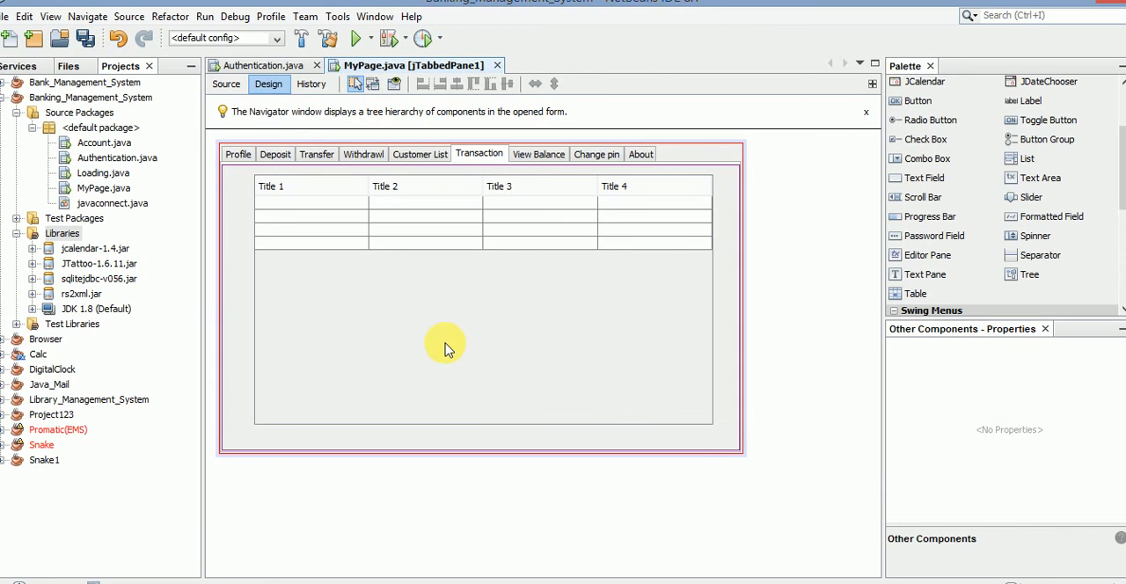